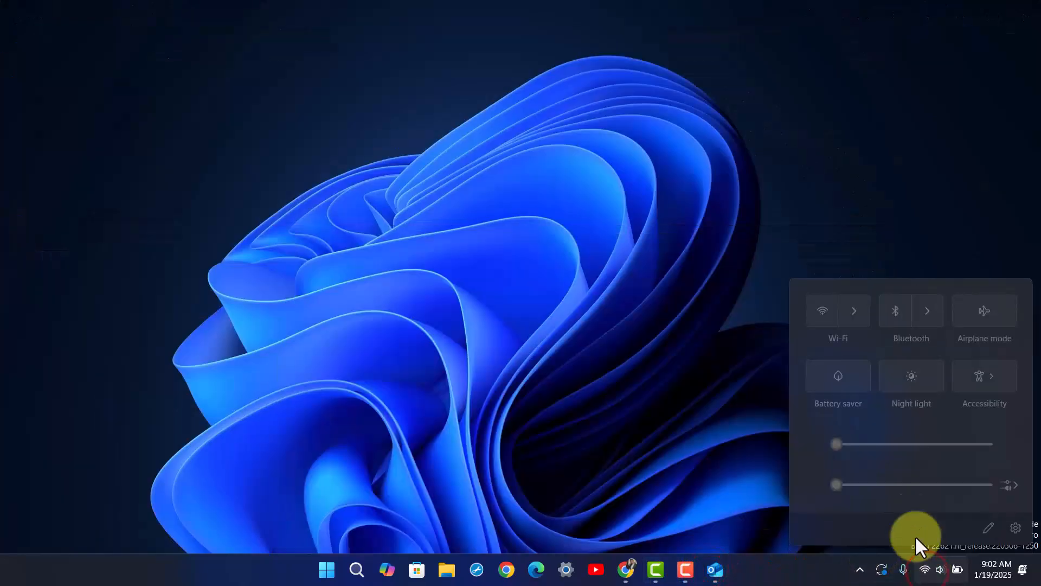
Confirm Wi-Fi is connected and secured in Quick Settings, then close Outlook.
left_click(854, 310)
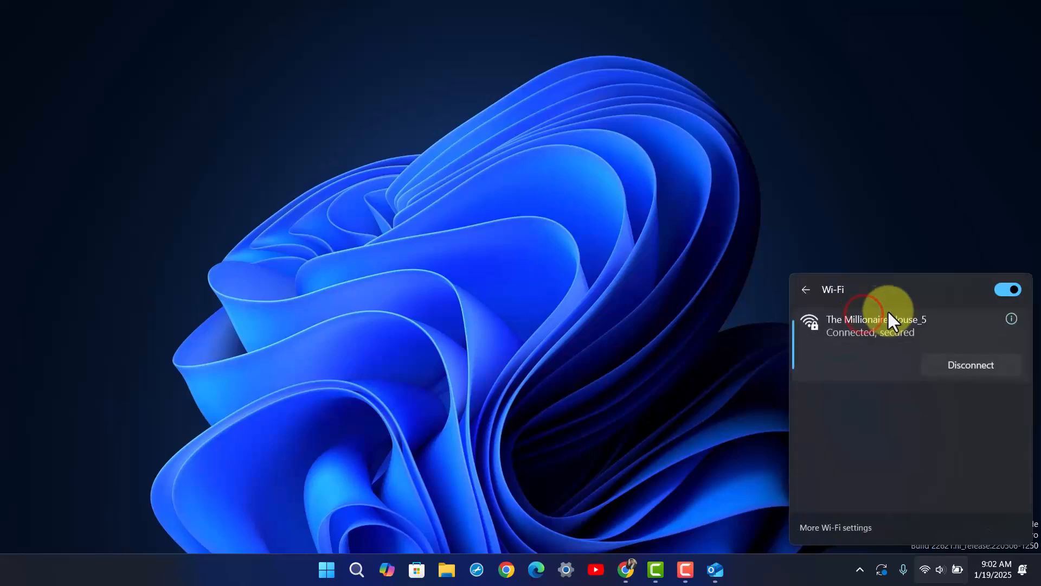
left_click(805, 290)
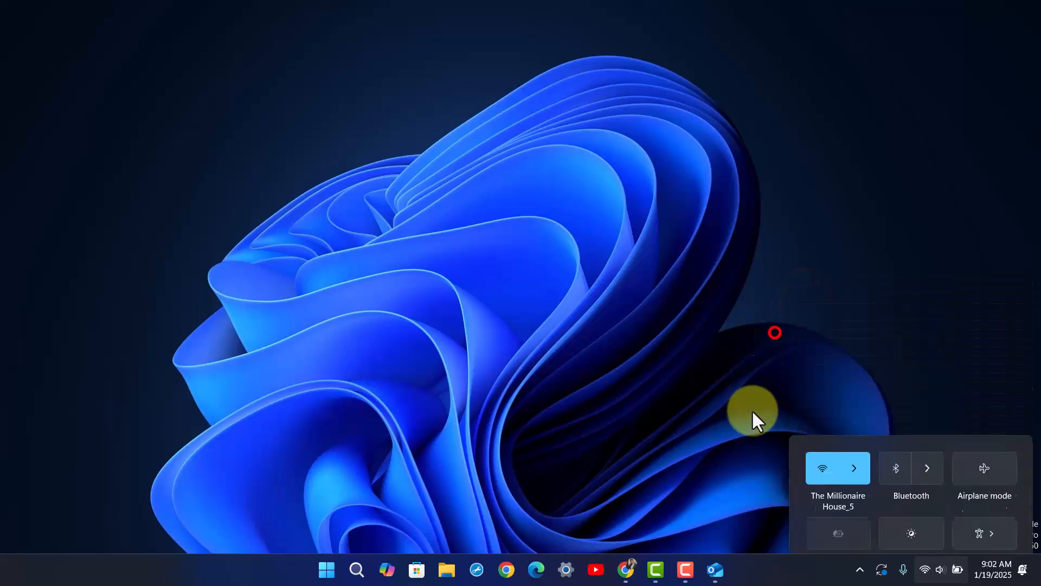
left_click(715, 570)
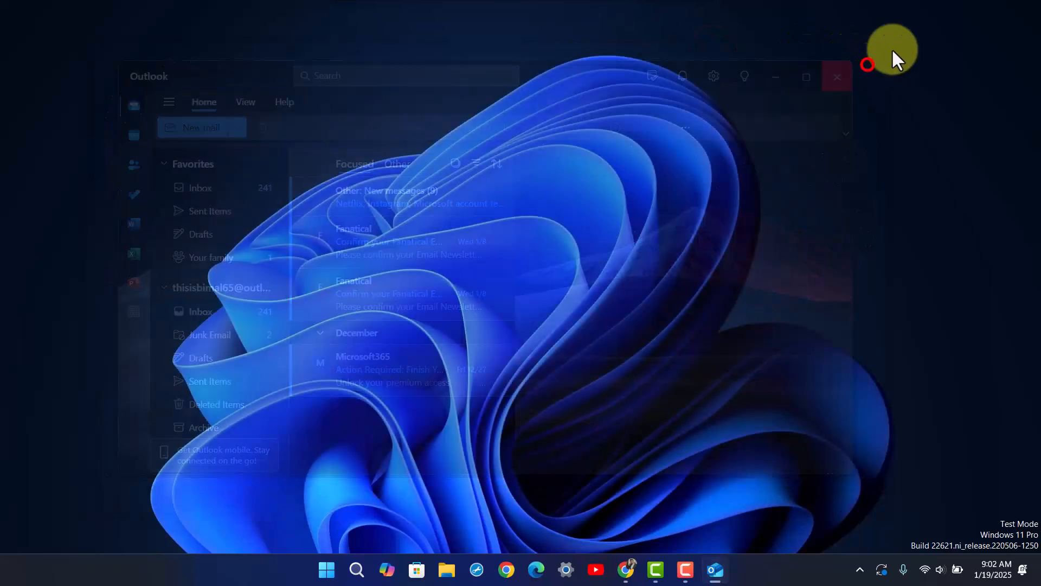
left_click(836, 76)
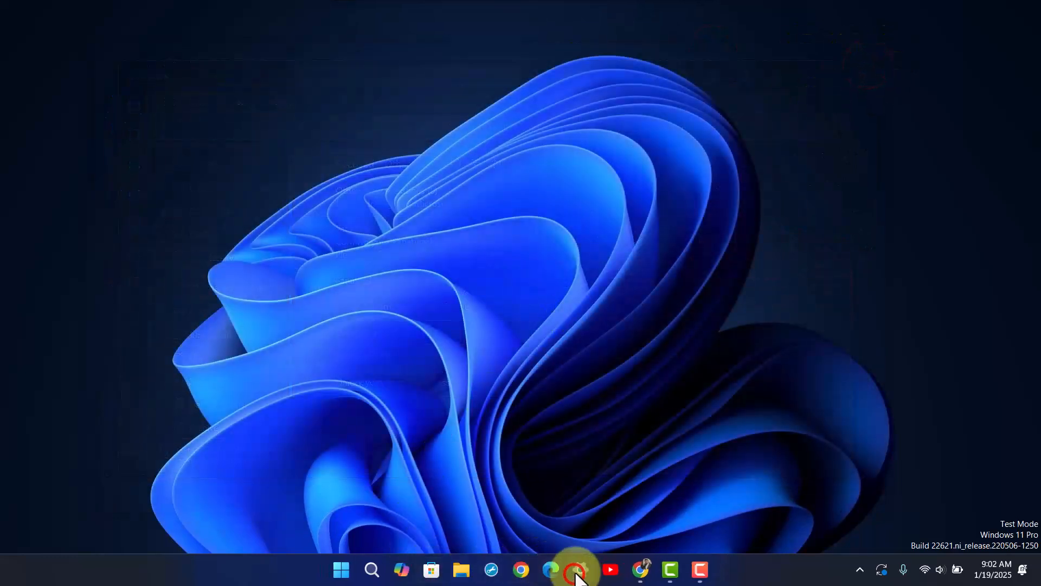
Open Settings and go to Apps > Installed apps, listing 93 apps.
left_click(579, 569)
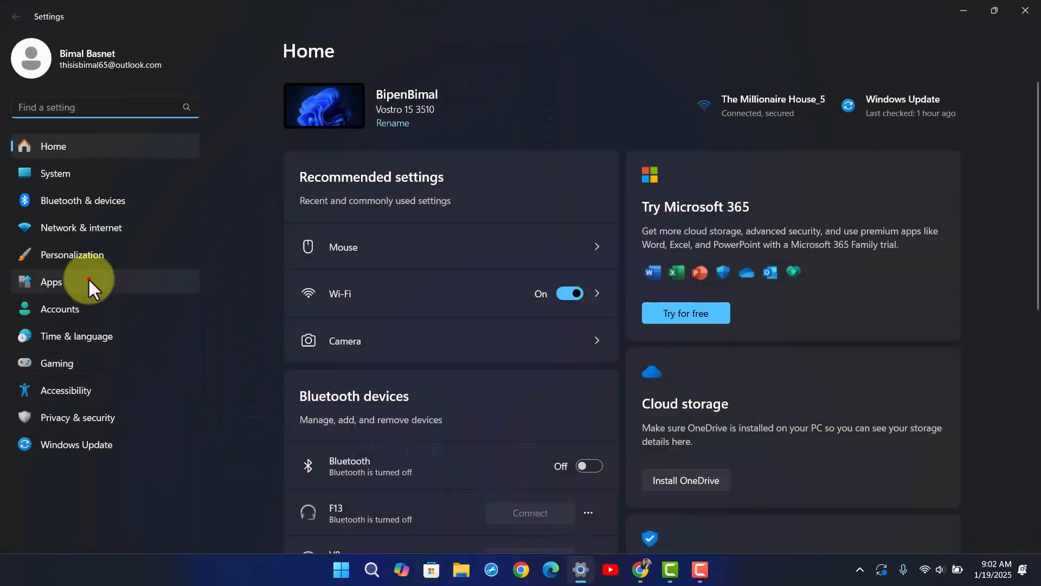
left_click(50, 282)
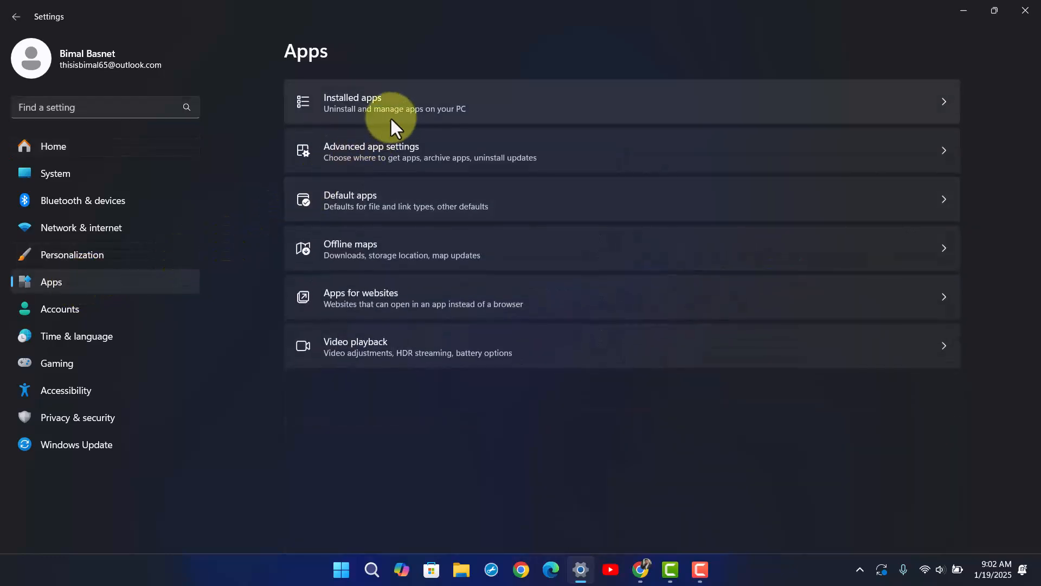
left_click(394, 103)
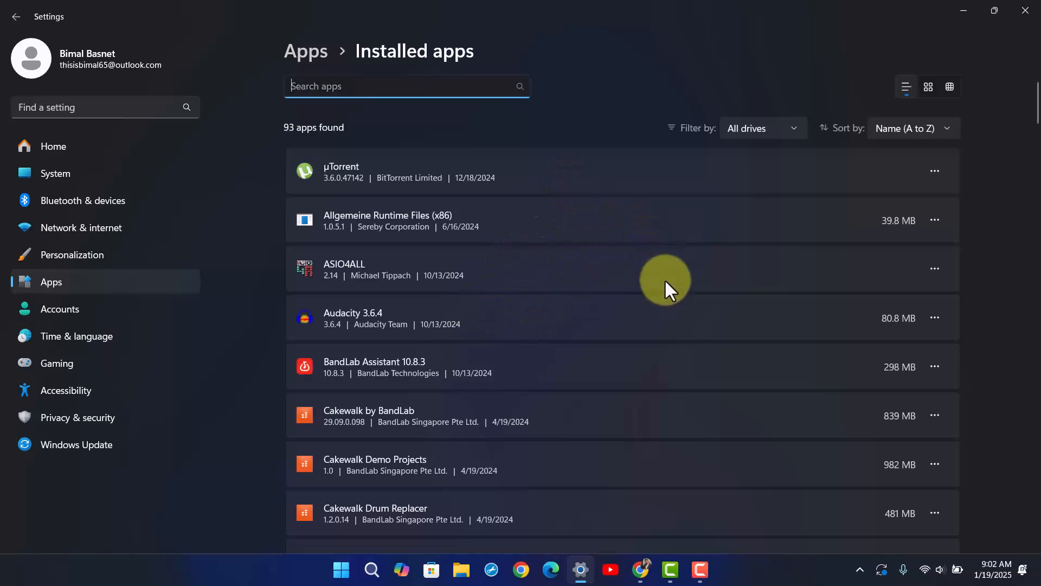
Find Outlook (new) in the installed apps list and uninstall it.
scroll("down", 3)
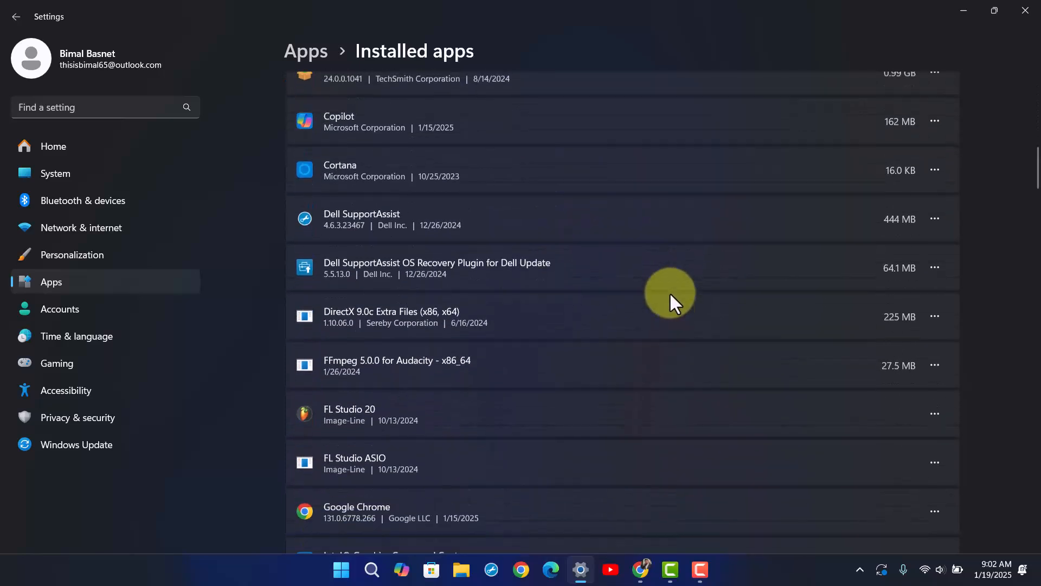
scroll("down", 3)
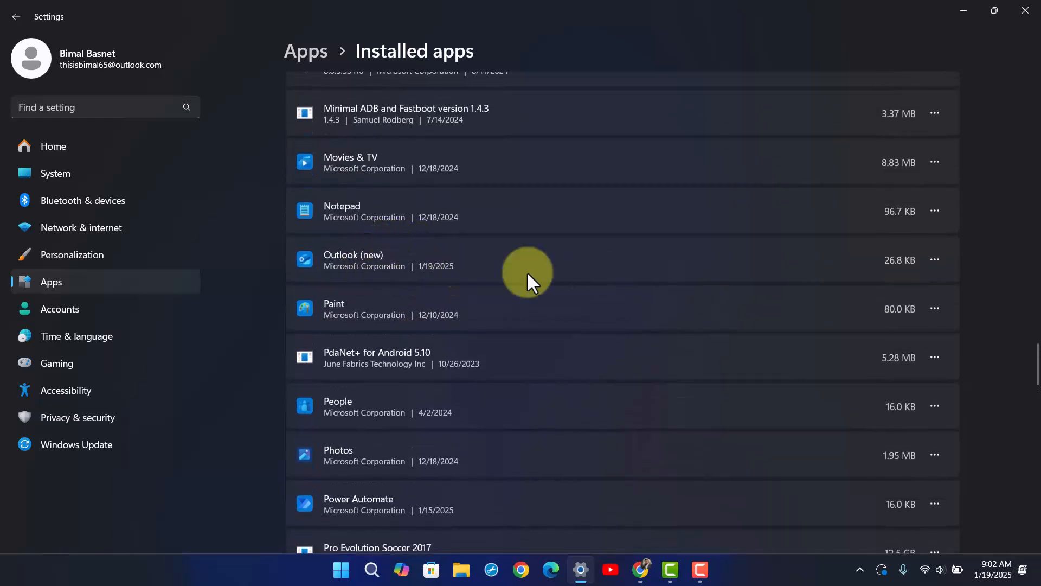
left_click(935, 260)
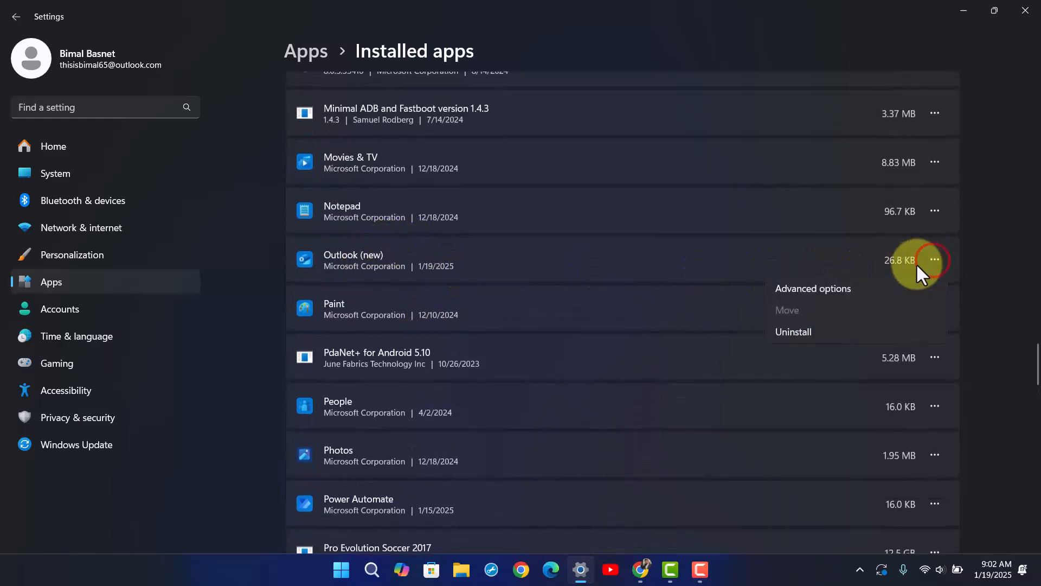
mouse_move(812, 342)
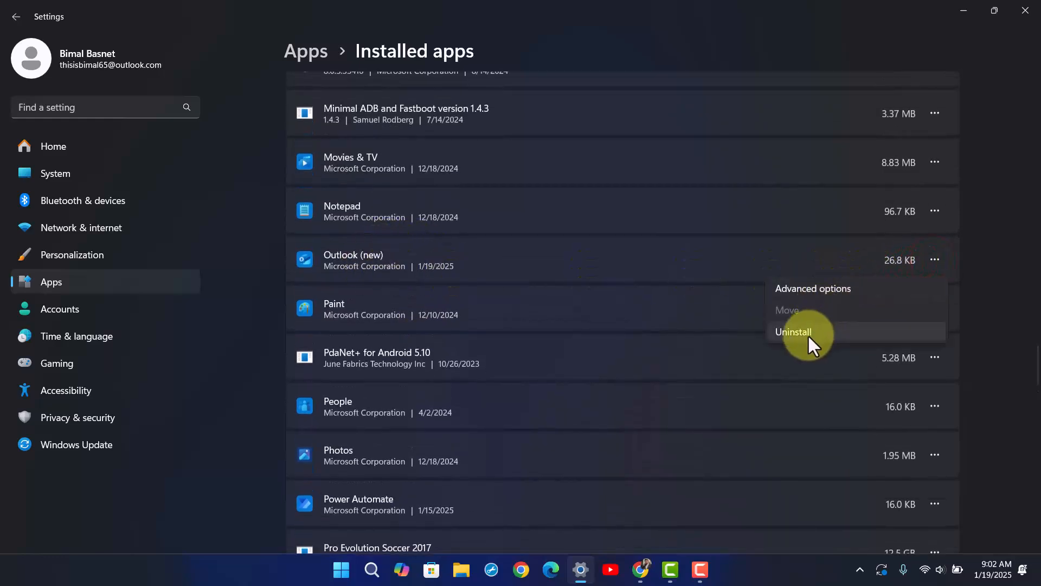
left_click(793, 331)
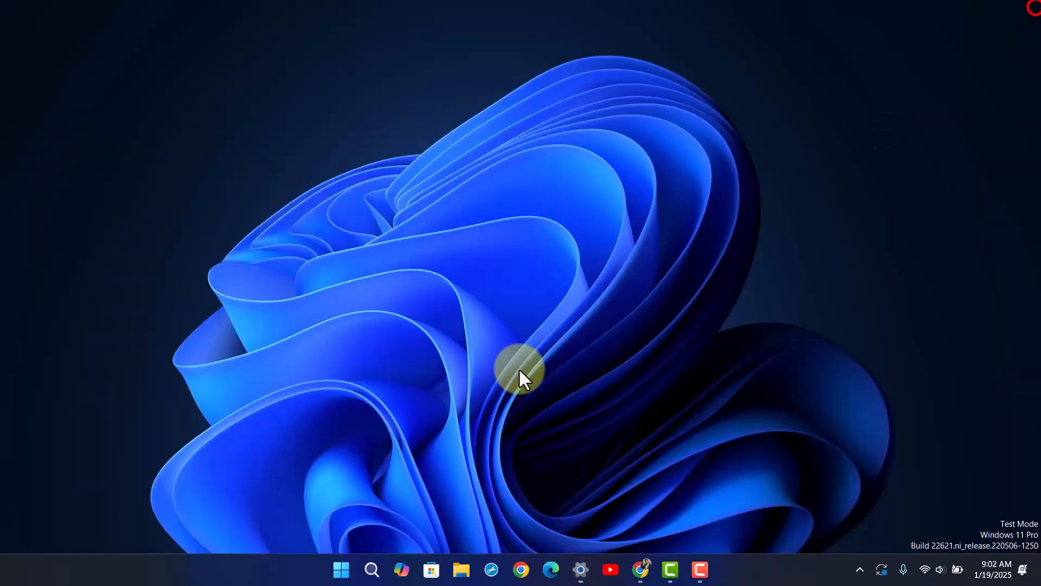
Restart the PC from the Start menu's power options.
left_click(341, 569)
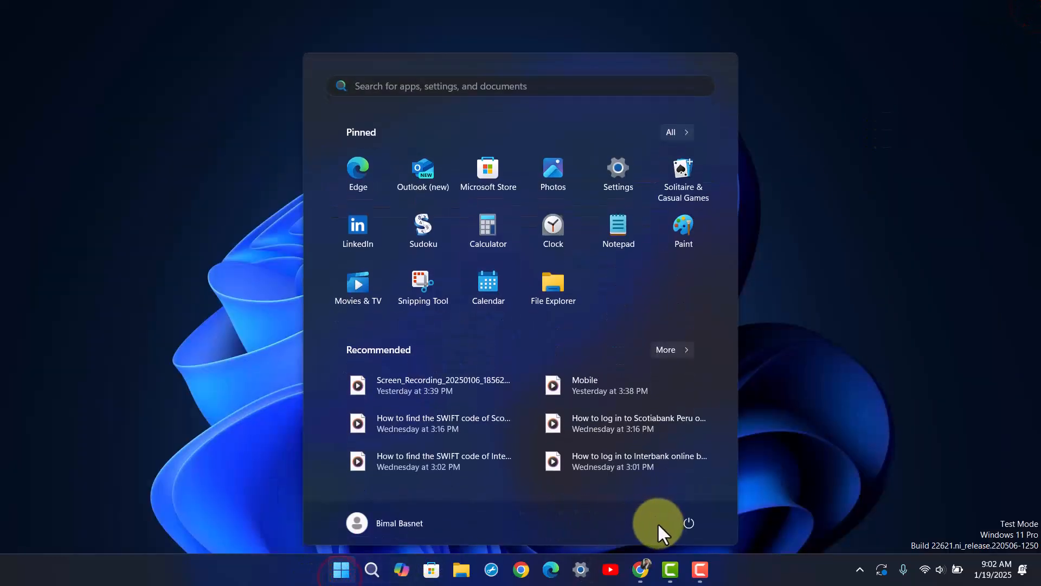
left_click(689, 522)
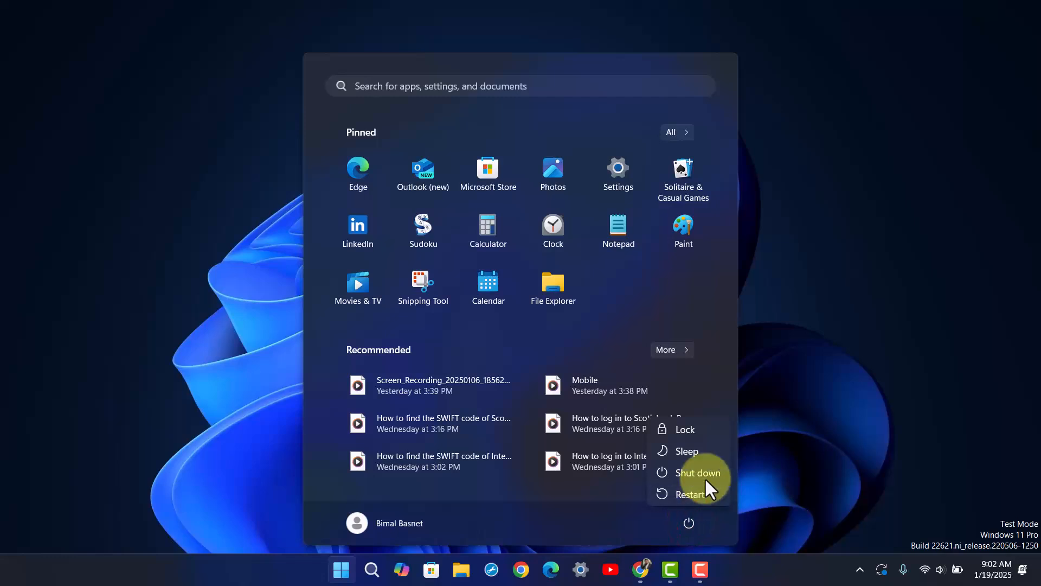
left_click(696, 472)
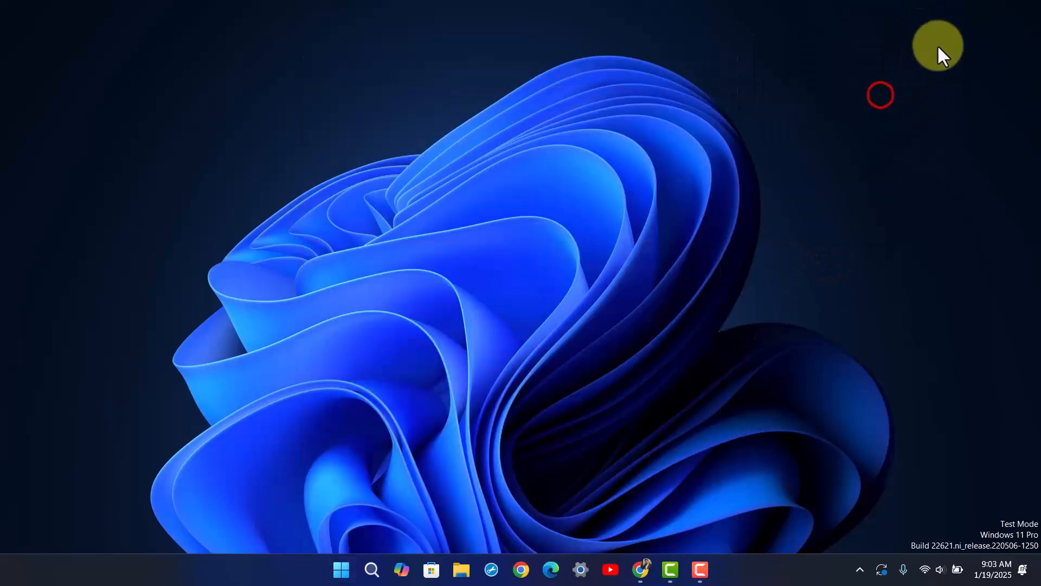
mouse_move(714, 203)
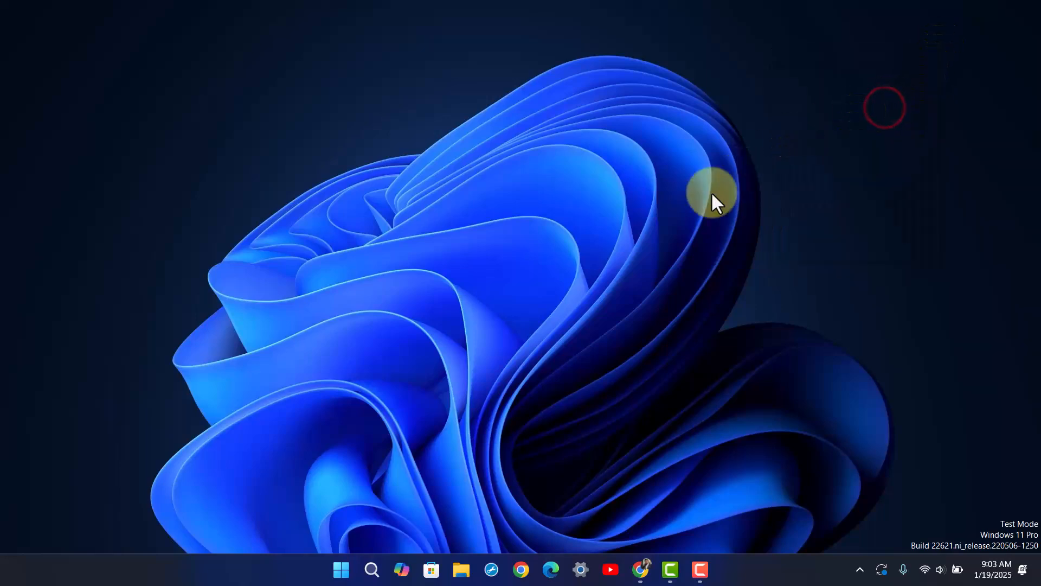